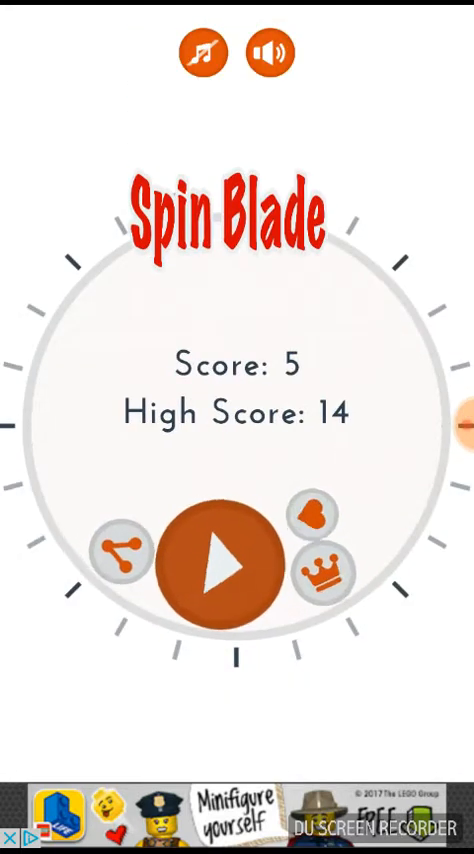
- Play a Spin Blade round to a score of 5, then replay, triggering the LEGO Life ad
{"action": "left_click", "coordinate": [217, 566]}
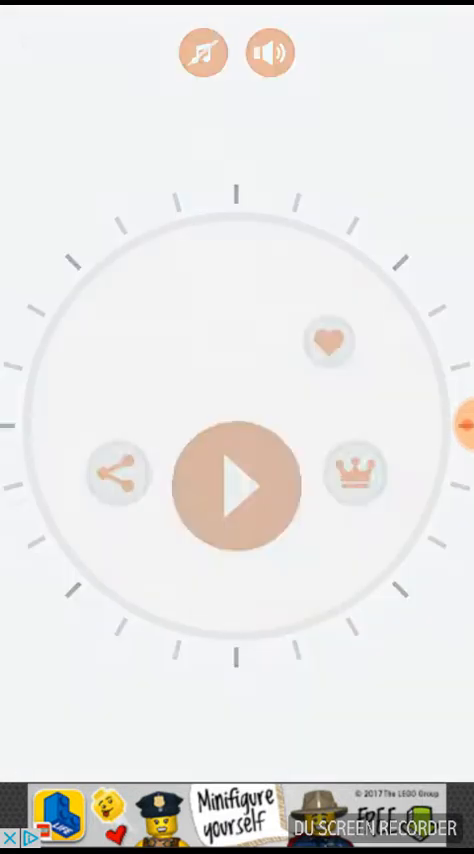
{"action": "left_click", "coordinate": [234, 480]}
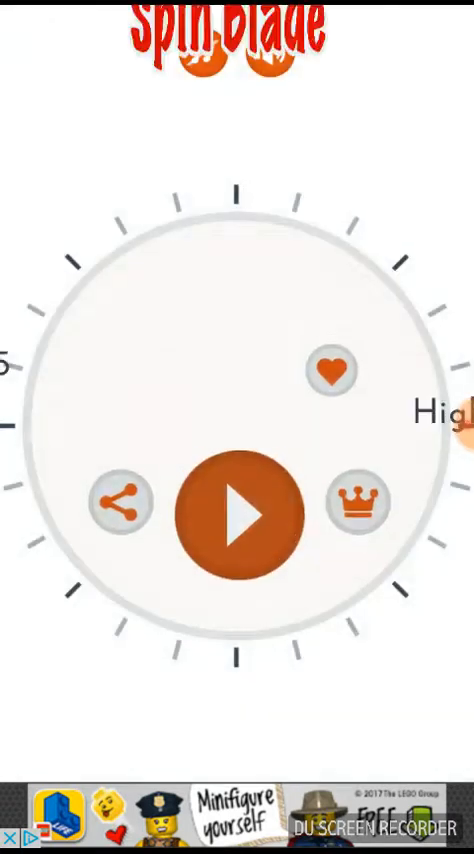
{"action": "left_click", "coordinate": [237, 510]}
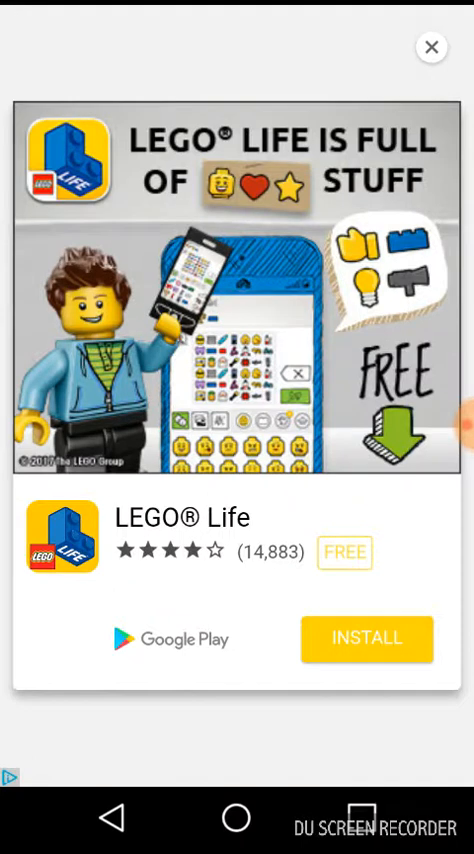
- Dismiss the LEGO Life ad and play a new round ending with score 1
{"action": "left_click", "coordinate": [431, 46]}
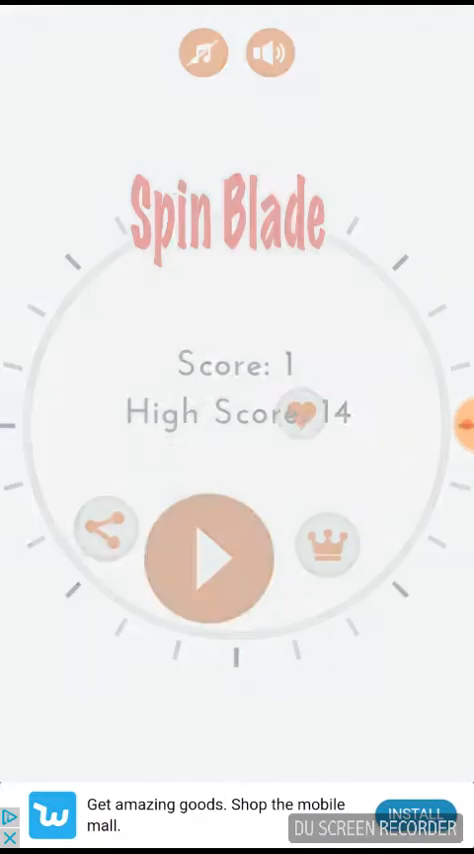
{"action": "left_click", "coordinate": [210, 538]}
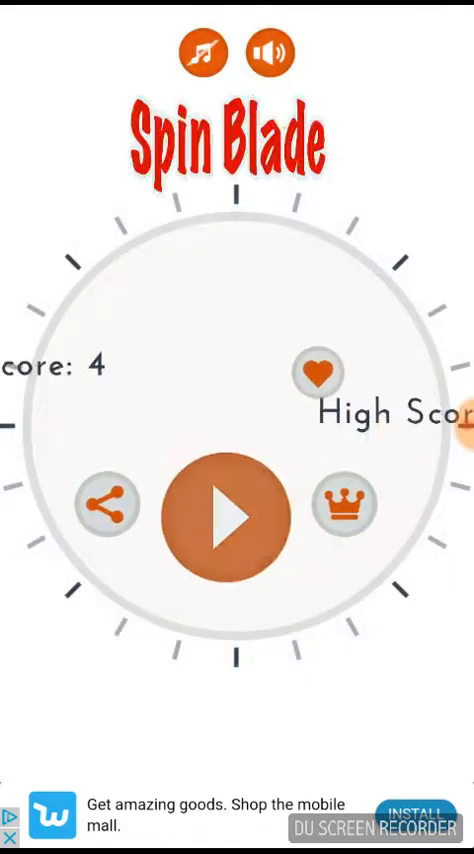
- Play two more rounds scoring 7 and 5, high score still 14
{"action": "left_click", "coordinate": [233, 507]}
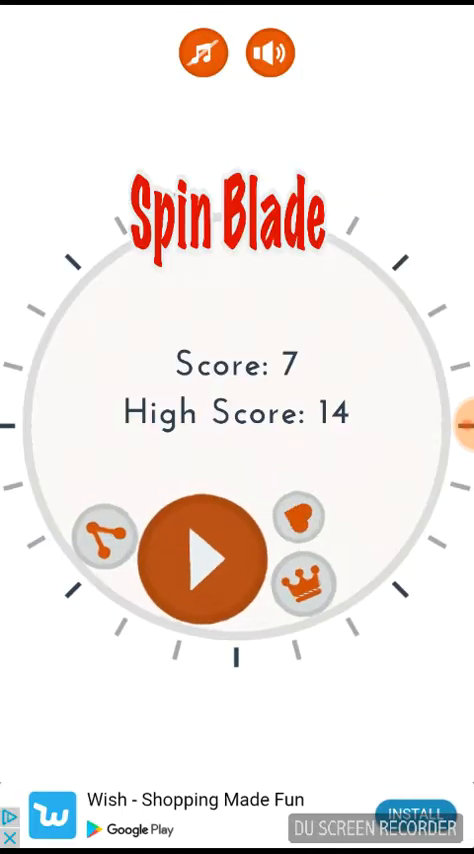
{"action": "left_click", "coordinate": [207, 553]}
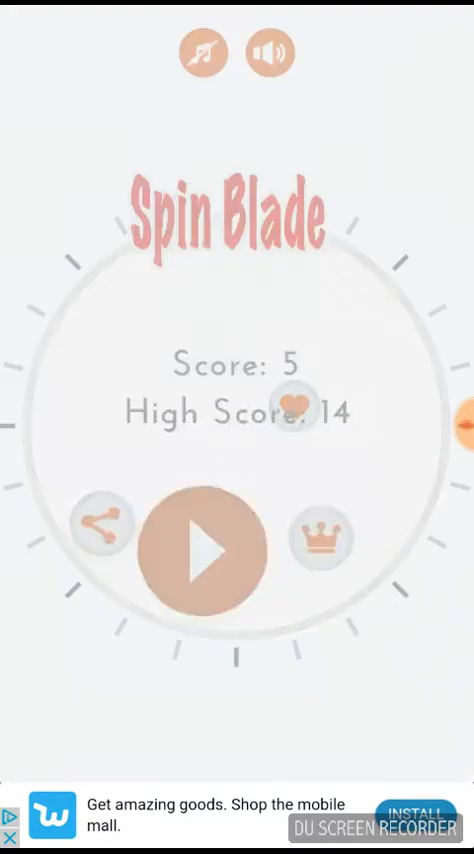
- Start another round from the game-over screen and play until it ends at 3
{"action": "left_click", "coordinate": [206, 530]}
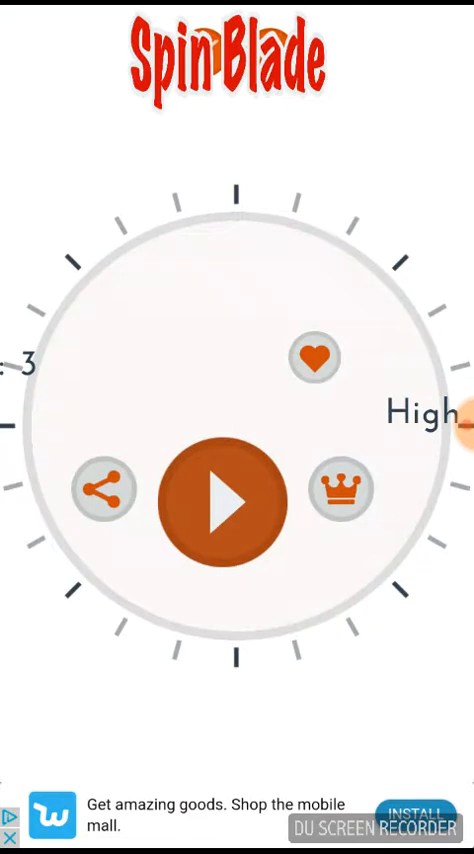
- Play rounds scoring 0 and 7, then start a fresh round in the spiked arena
{"action": "left_click", "coordinate": [229, 502]}
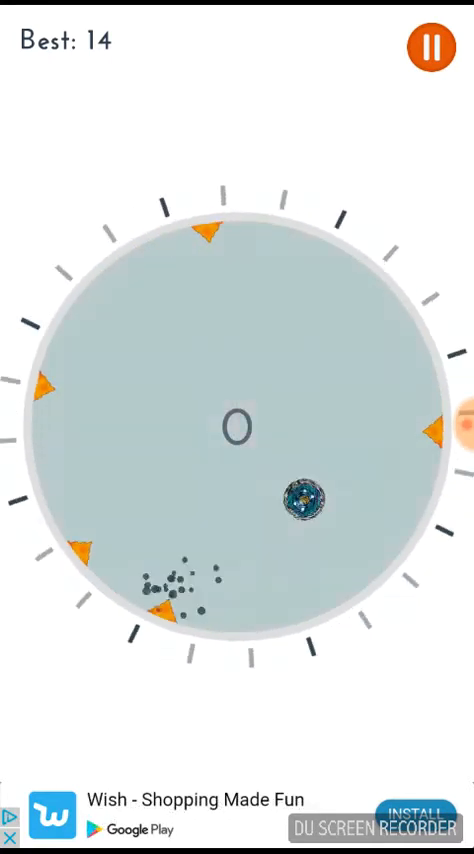
{"action": "left_click", "coordinate": [430, 47]}
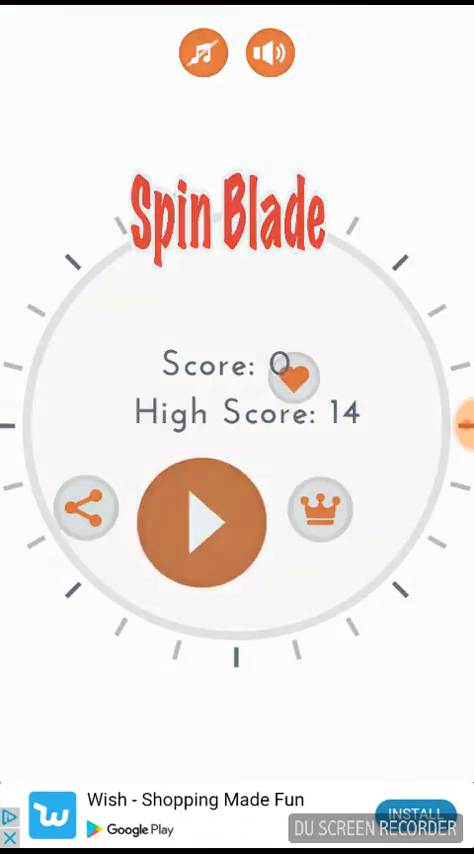
{"action": "left_click", "coordinate": [205, 512]}
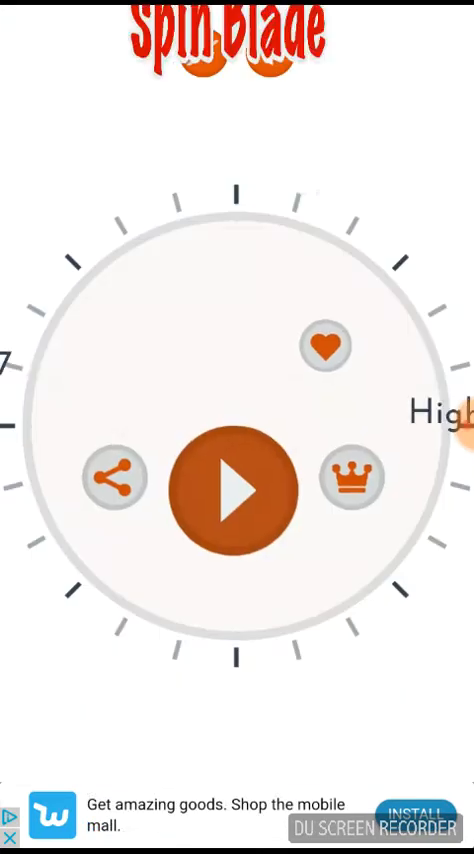
{"action": "left_click", "coordinate": [237, 487]}
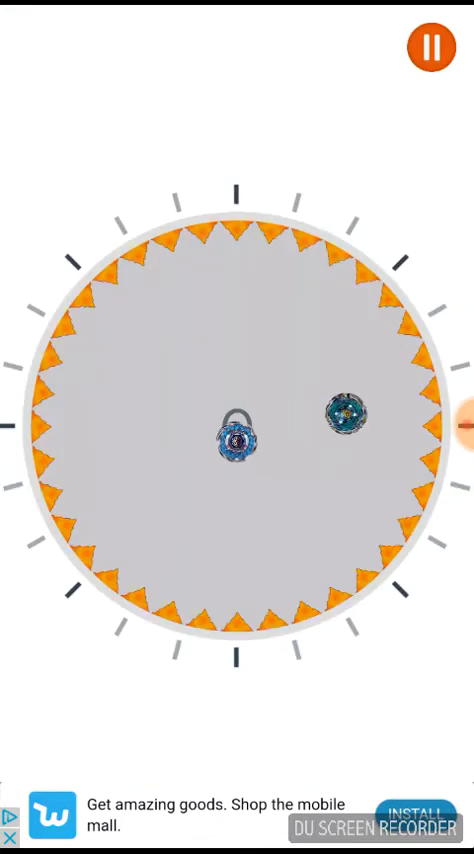